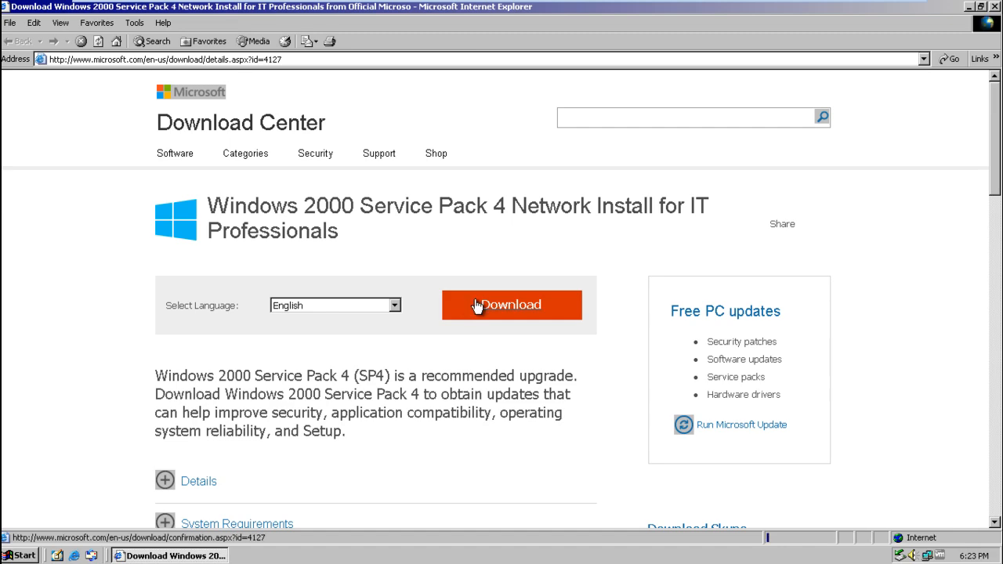
- Download the English Windows 2000 Service Pack 4 Network Install from the Download Center
left_click(511, 305)
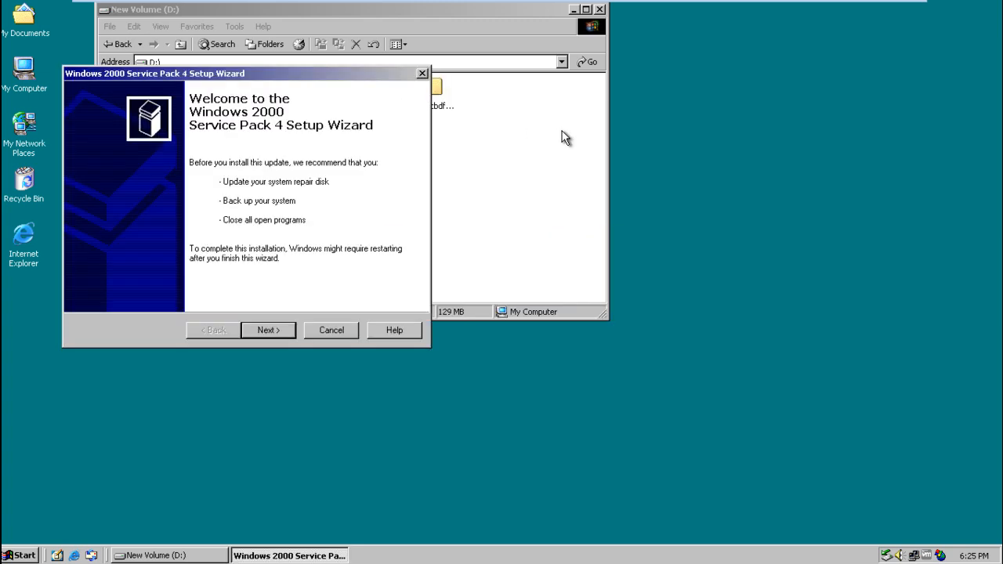
mouse_move(267, 330)
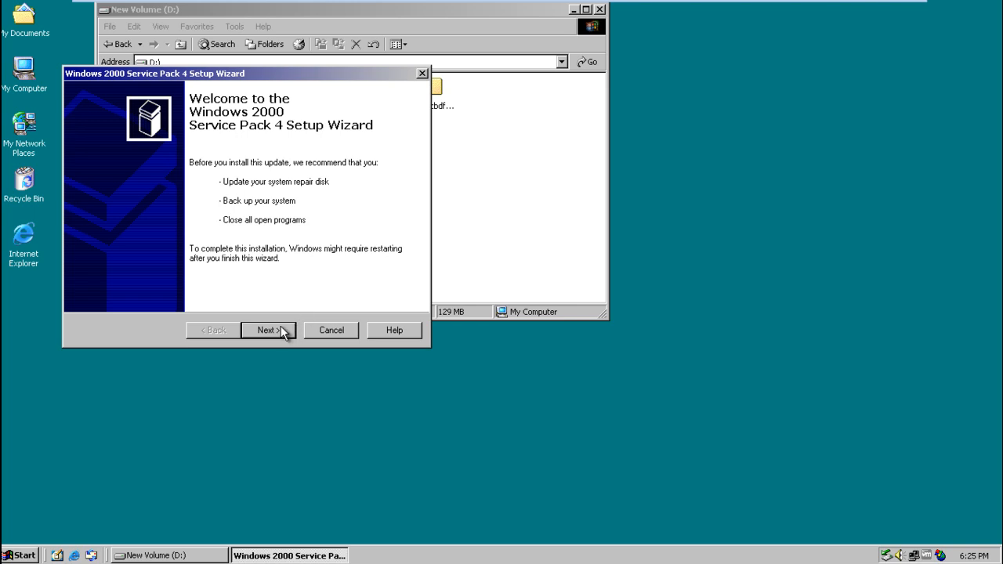
- Advance from the Service Pack 4 welcome page to the license agreement
left_click(267, 330)
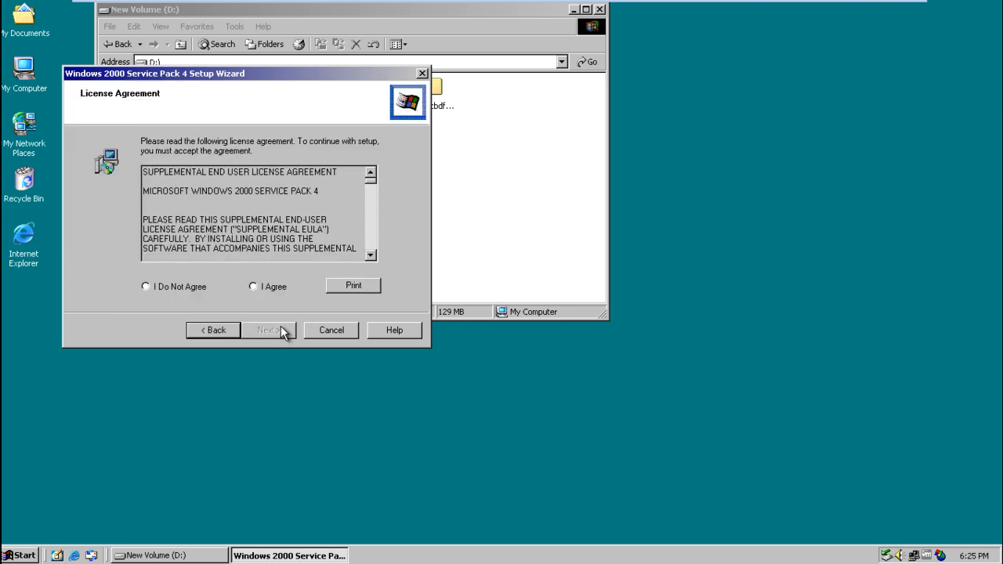
mouse_move(261, 289)
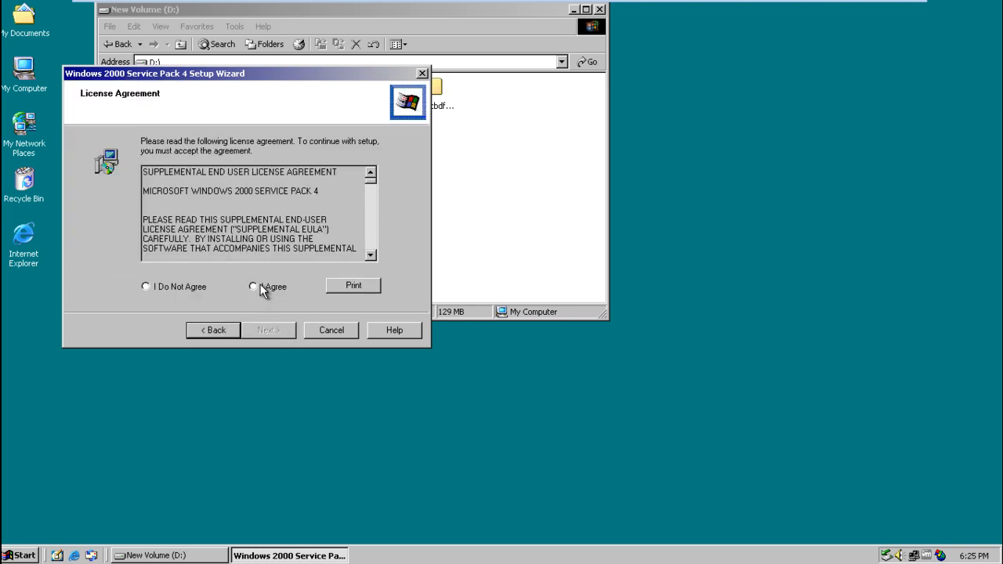
- Accept the license, choose Archive Files for uninstall, and install Service Pack 4
left_click(267, 330)
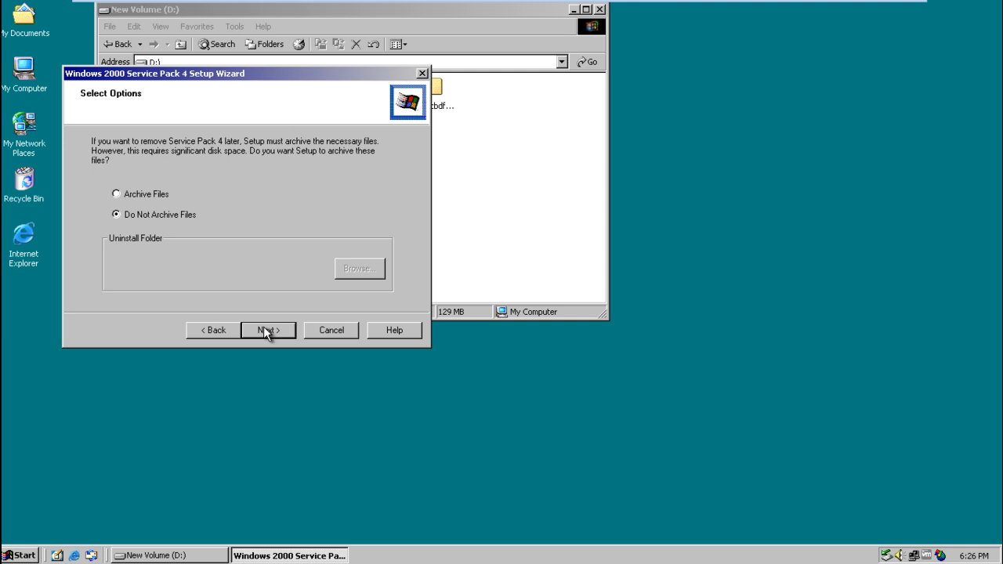
mouse_move(266, 333)
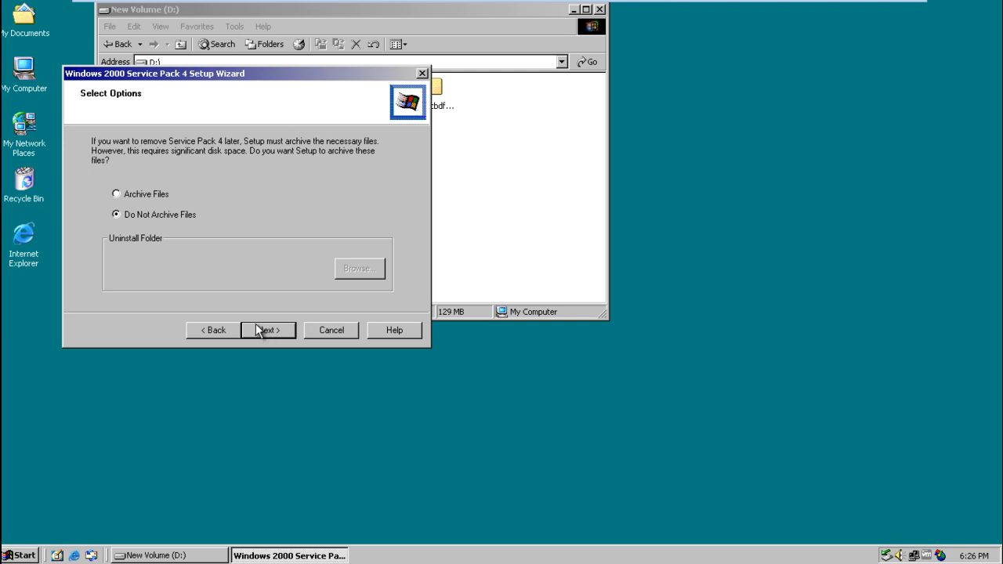
left_click(116, 193)
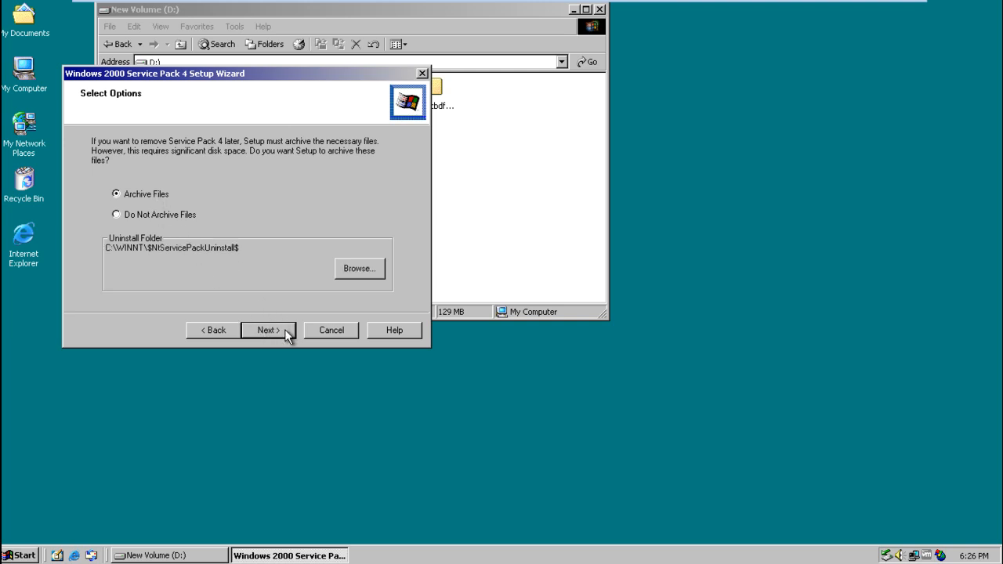
left_click(268, 330)
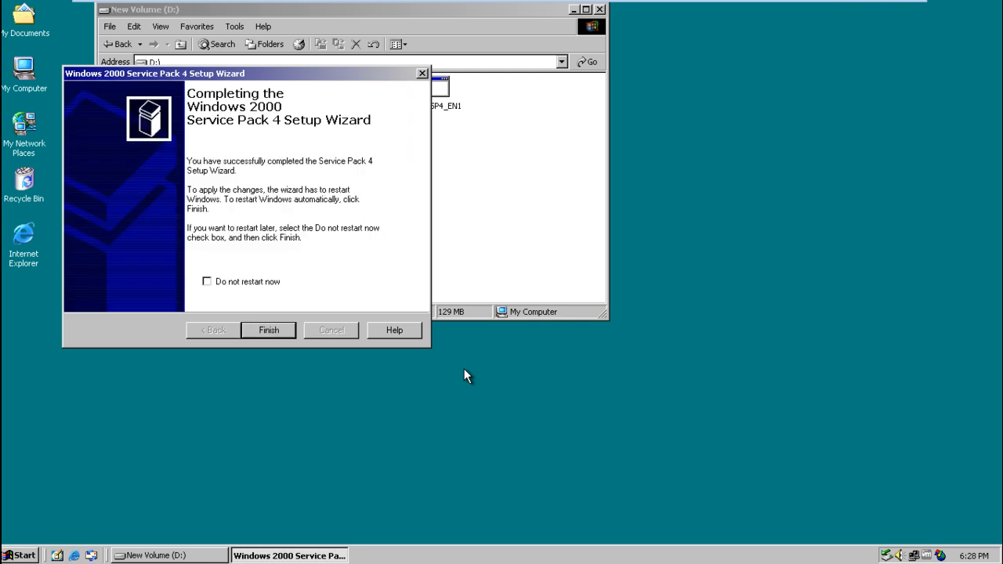
mouse_move(289, 330)
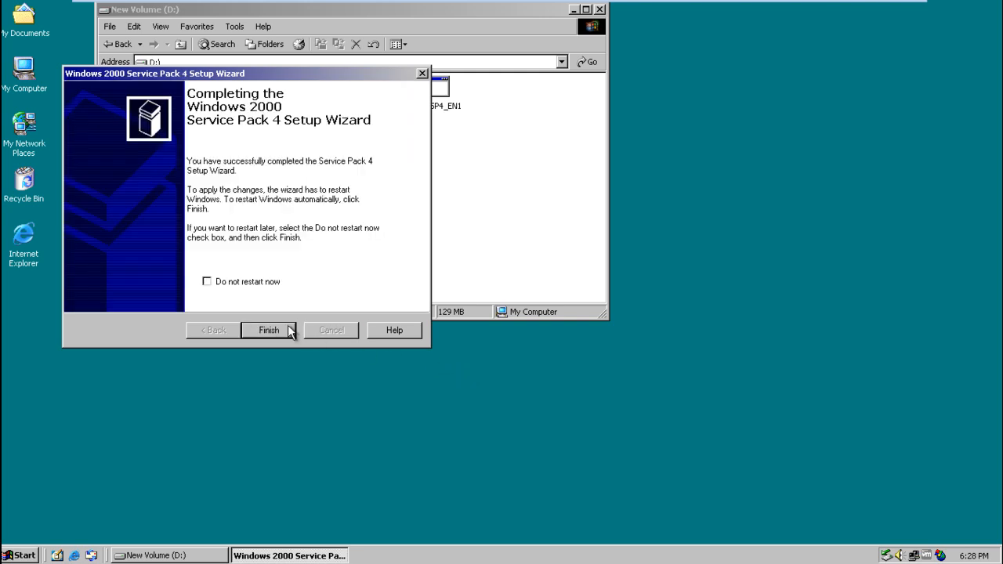
- Finish the Service Pack 4 wizard with restart enabled
left_click(268, 329)
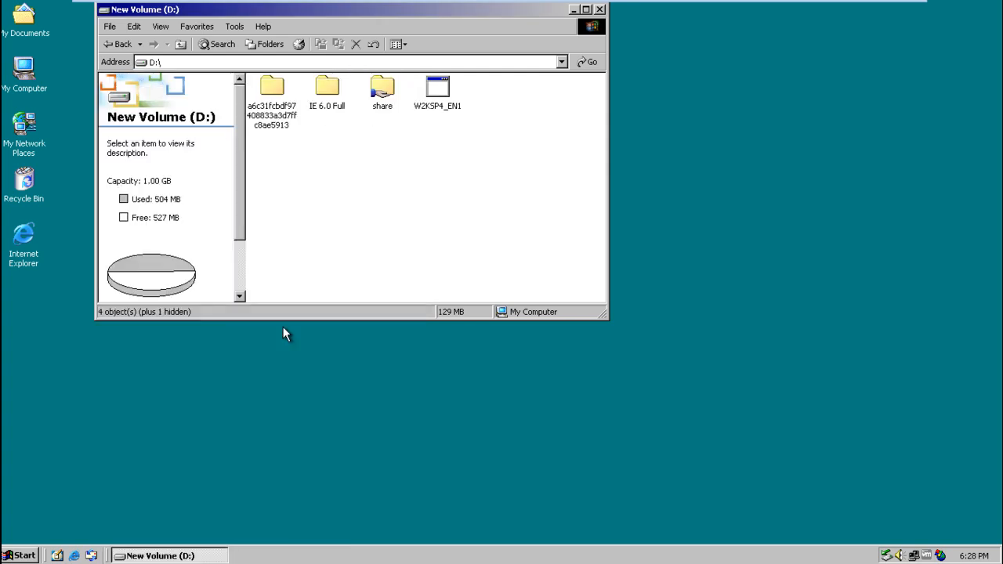
- Open My Computer's Properties to confirm Windows 2000 Service Pack 4 is installed
left_click(600, 8)
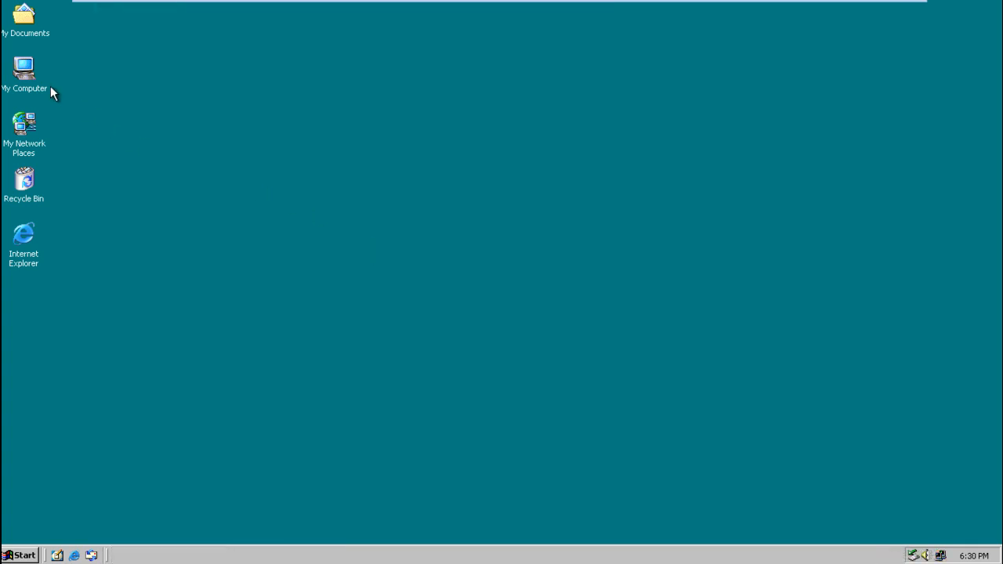
right_click(24, 70)
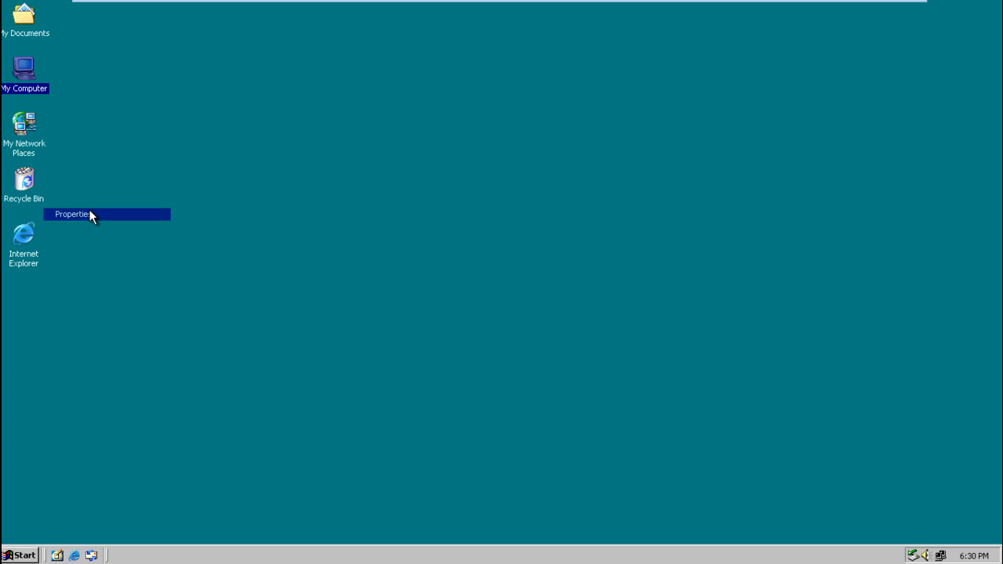
left_click(73, 214)
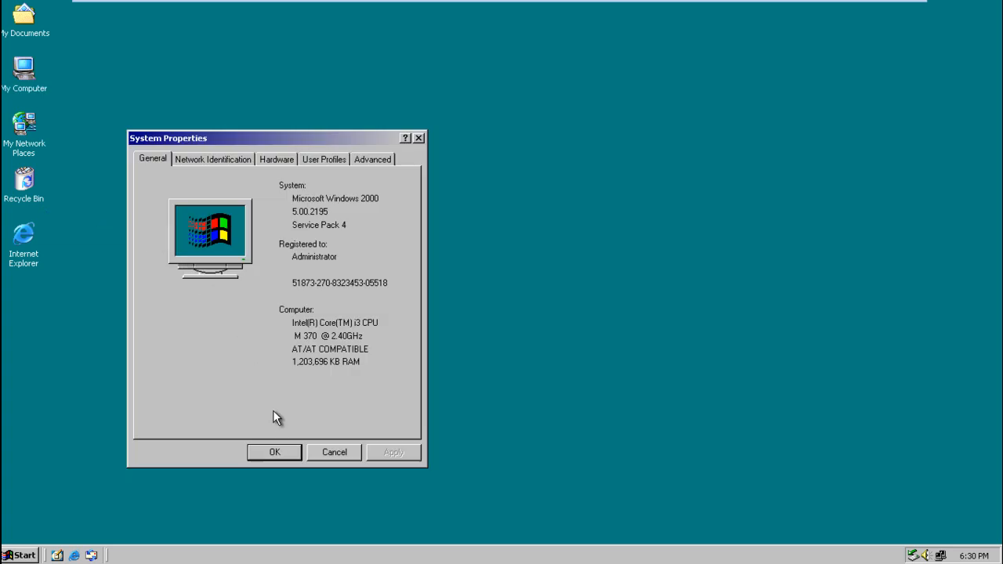